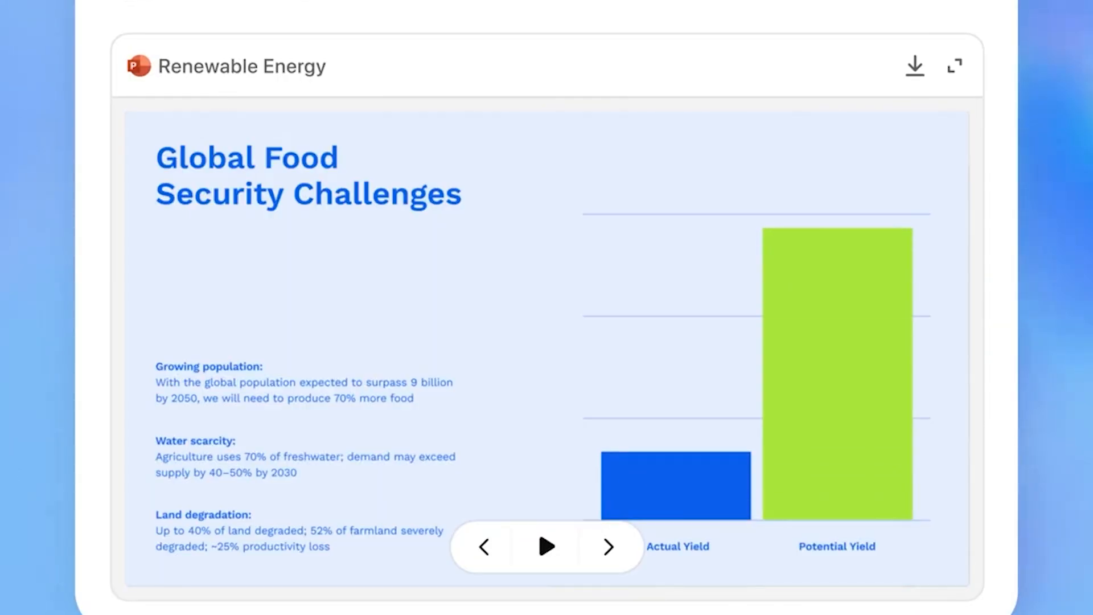
Dismiss the Renewable Energy slide preview to get an empty agent-mode prompt box
{"action": "left_click", "coordinate": [607, 547]}
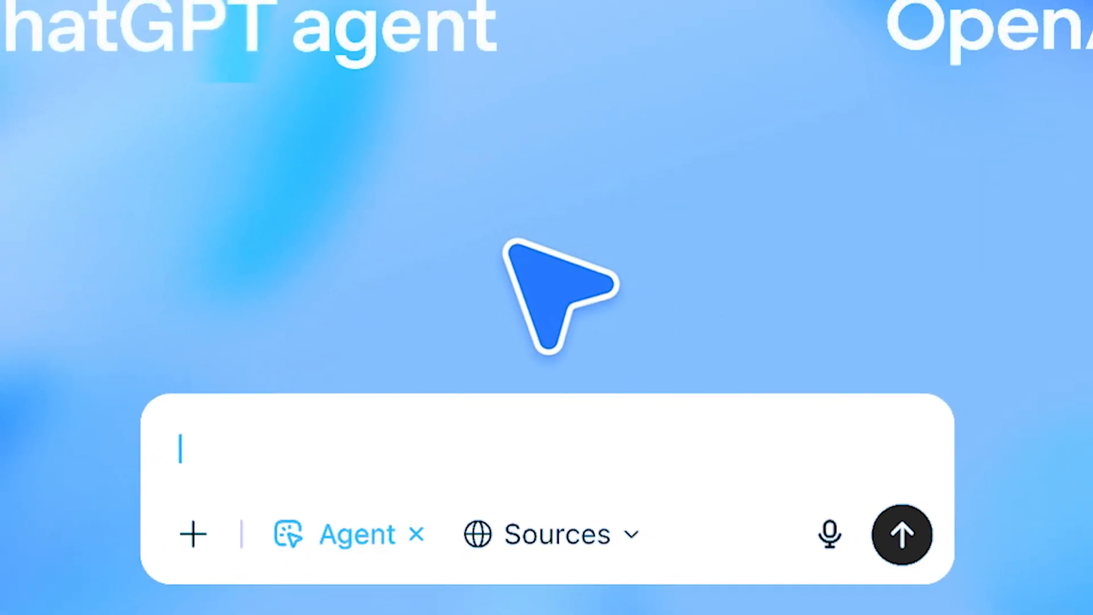
Send the ACME Co earnings prompt and watch the agent browse an LLC Texas cost article
{"action": "left_click", "coordinate": [902, 535]}
{"action": "type", "text": "Update the attached sheet with 2024 earnings report numbers for ACME Co"}
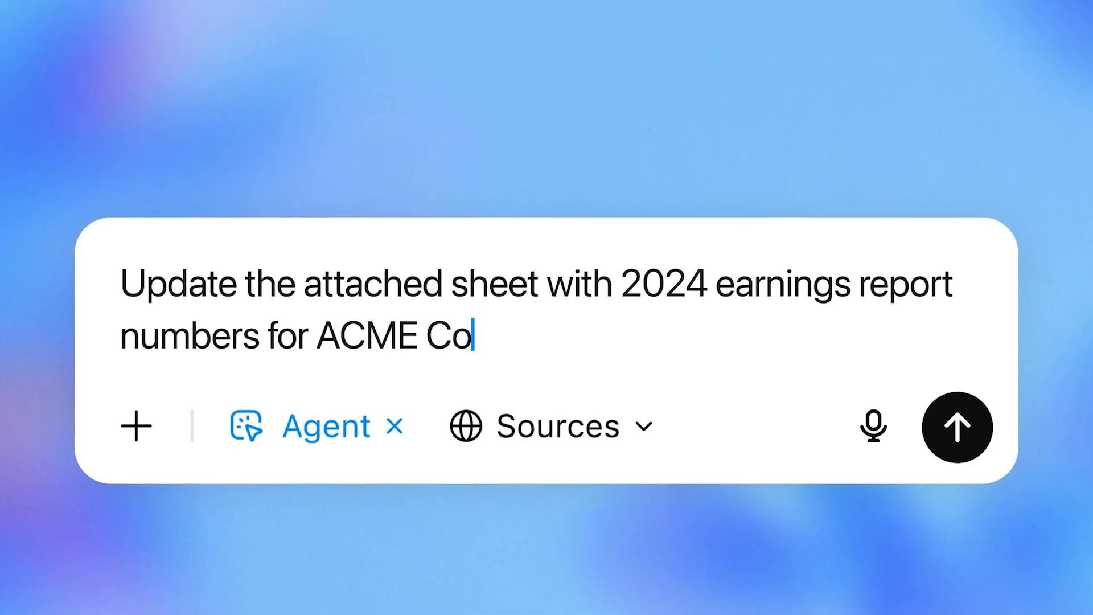
{"action": "left_click", "coordinate": [961, 423]}
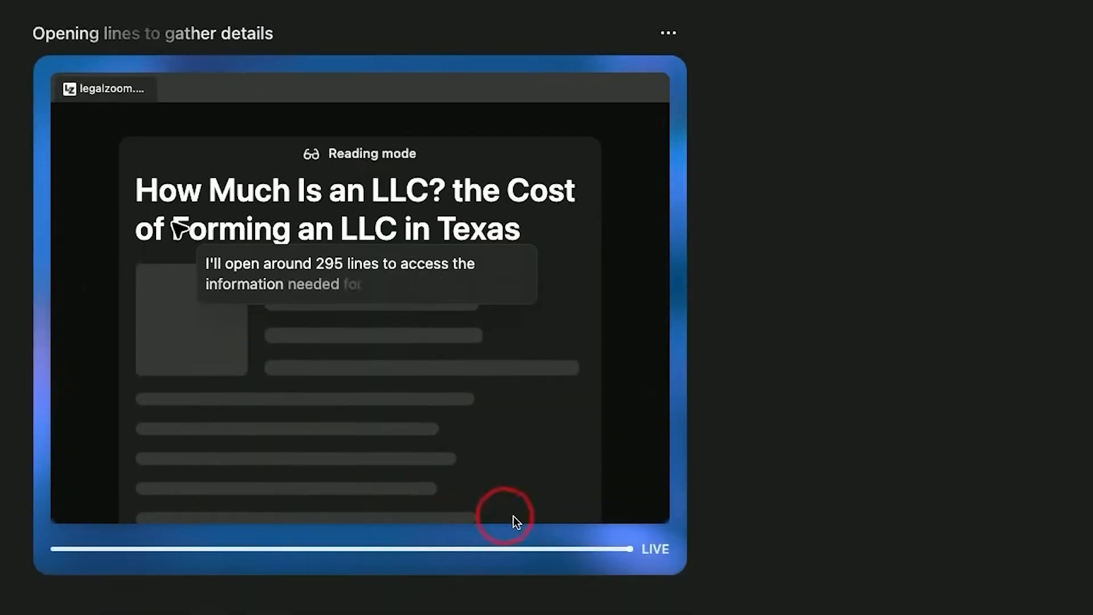